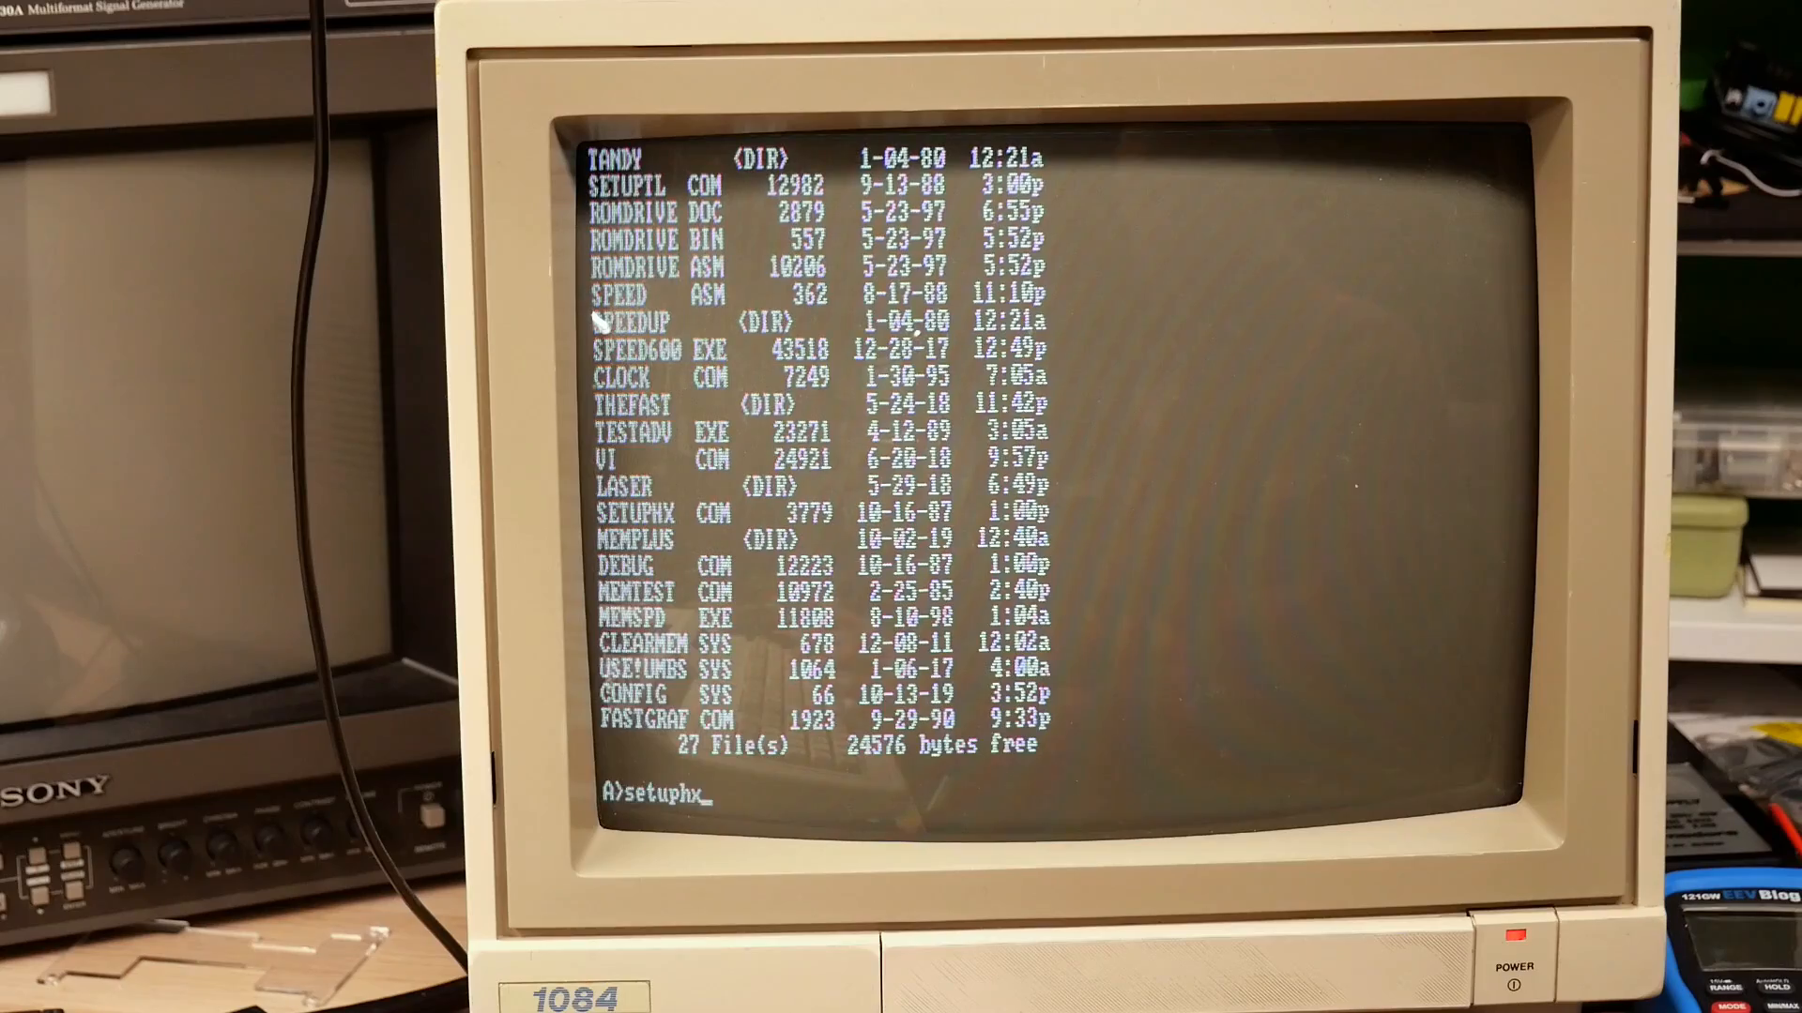
Run SETUPHX, change the Primary Start-up Device, and write the configuration to EEPROM.
{"action": "key", "text": "Return"}
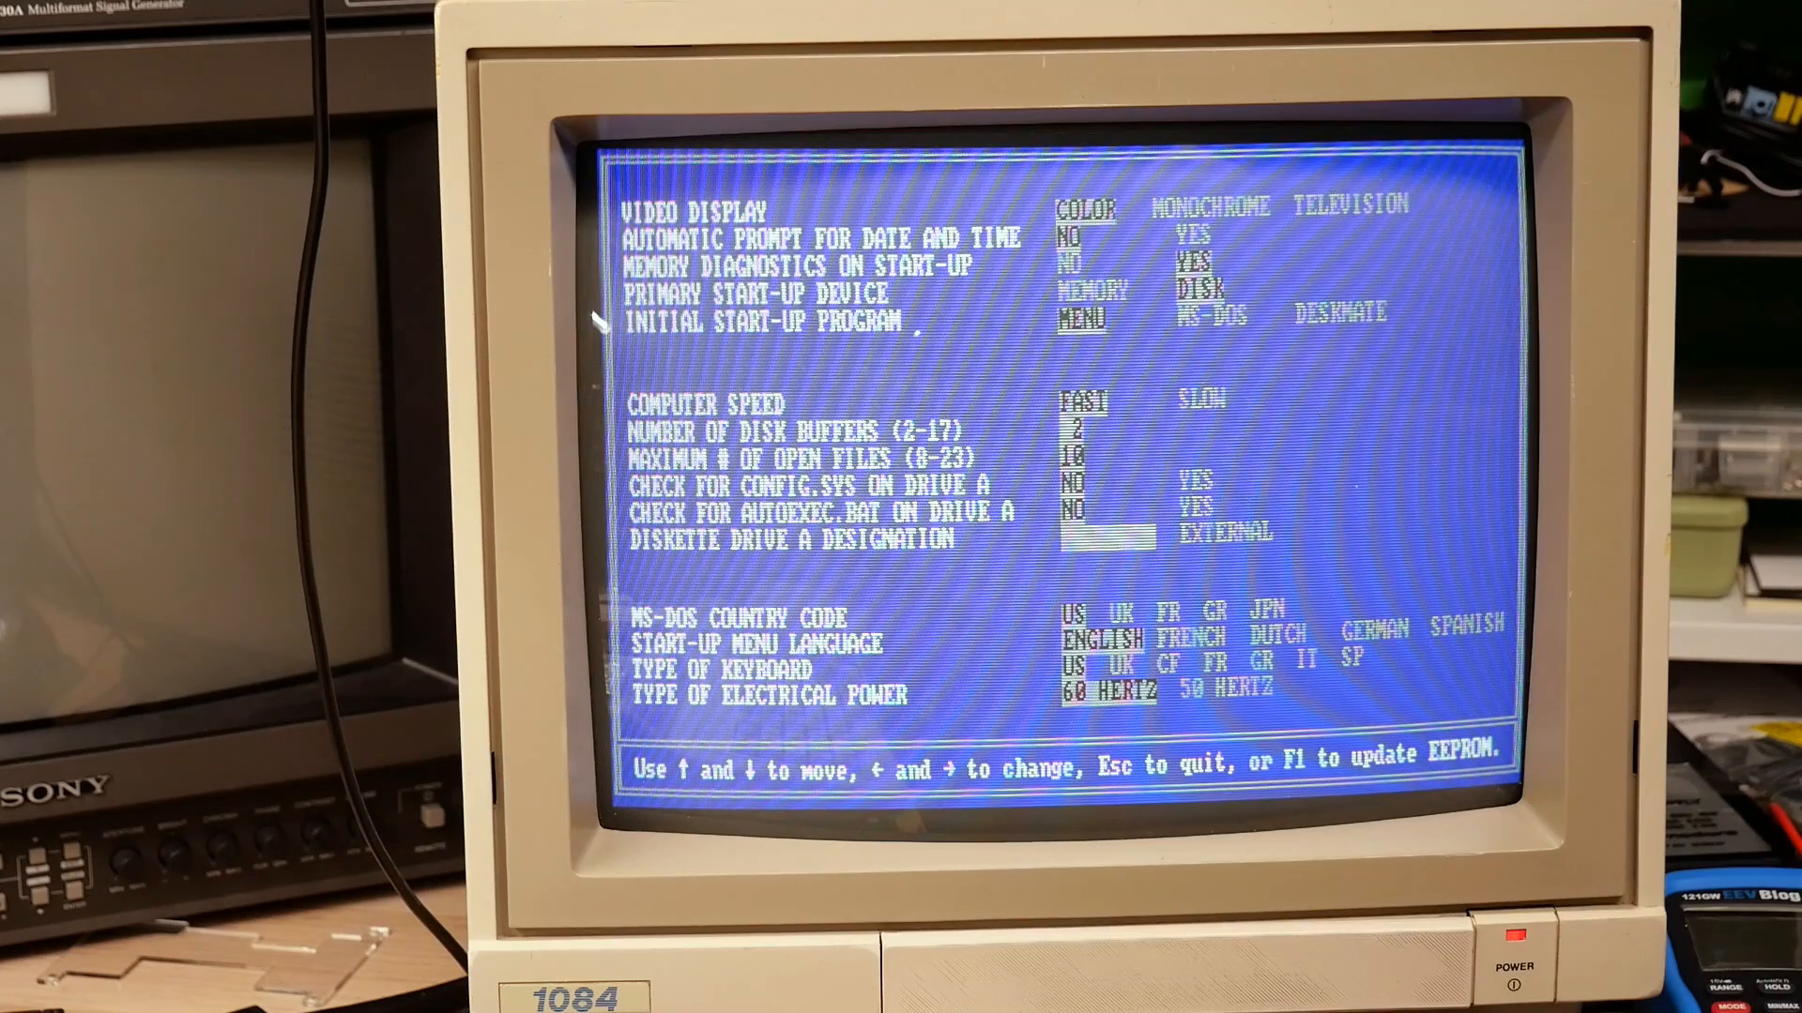
{"action": "key", "text": "f1"}
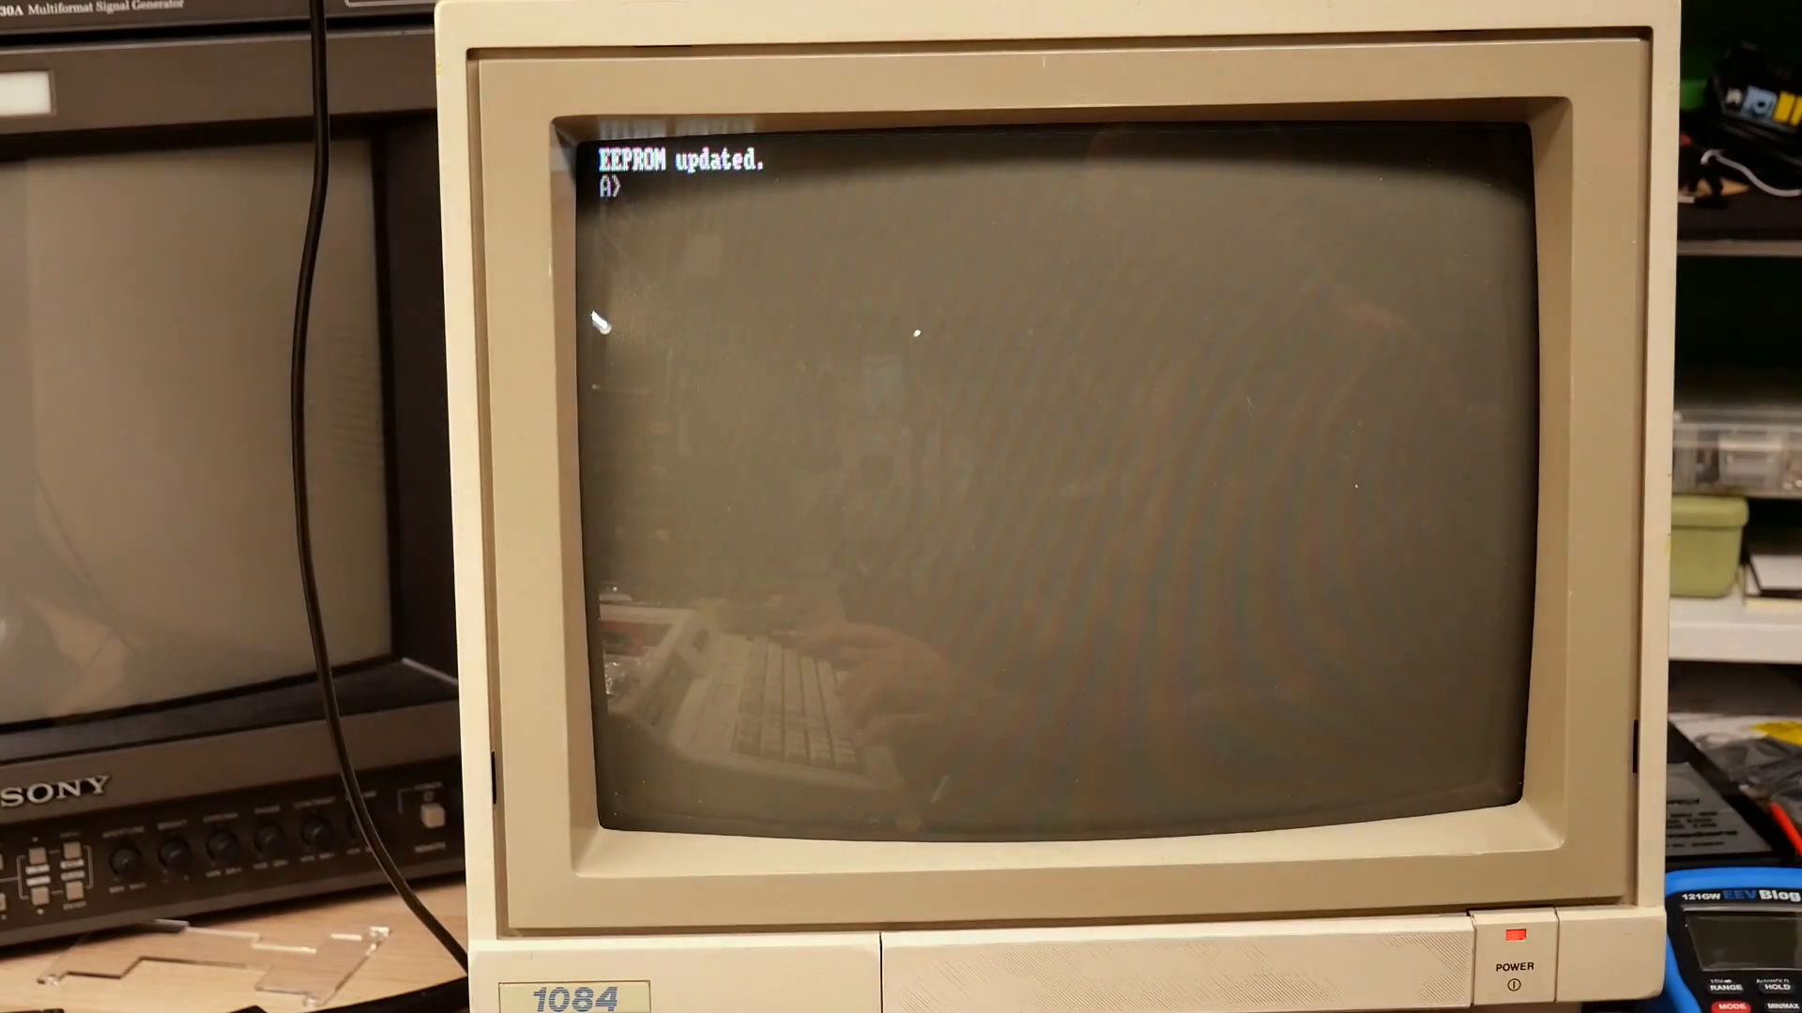